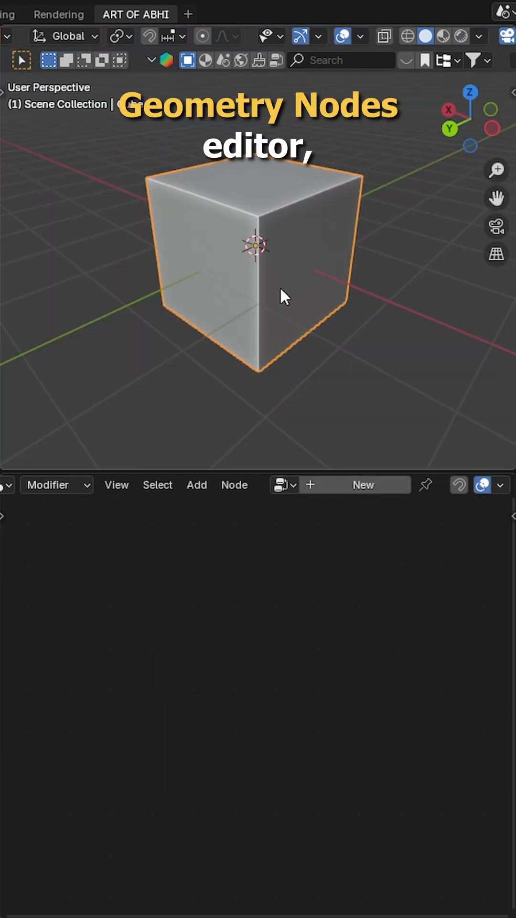
# Name the node tree 'Dust Particles' and add Mesh to Volume and Distribute Points in Volume nodes.
pyautogui.write('Dust Particles')
pyautogui.write('mesh')
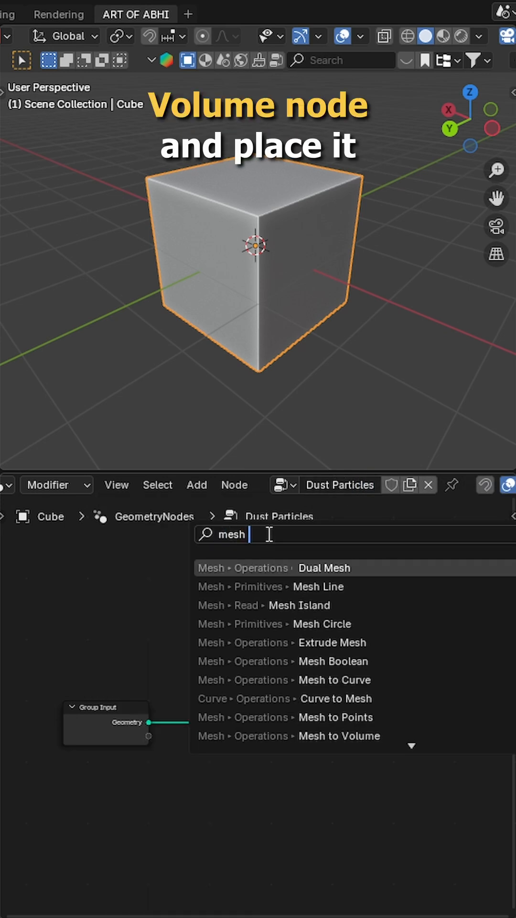
pyautogui.click(339, 735)
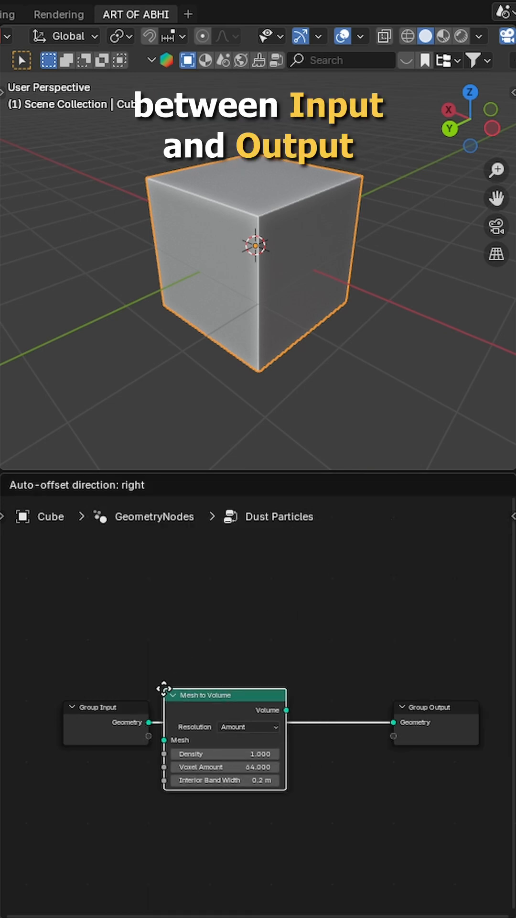
pyautogui.write('distri')
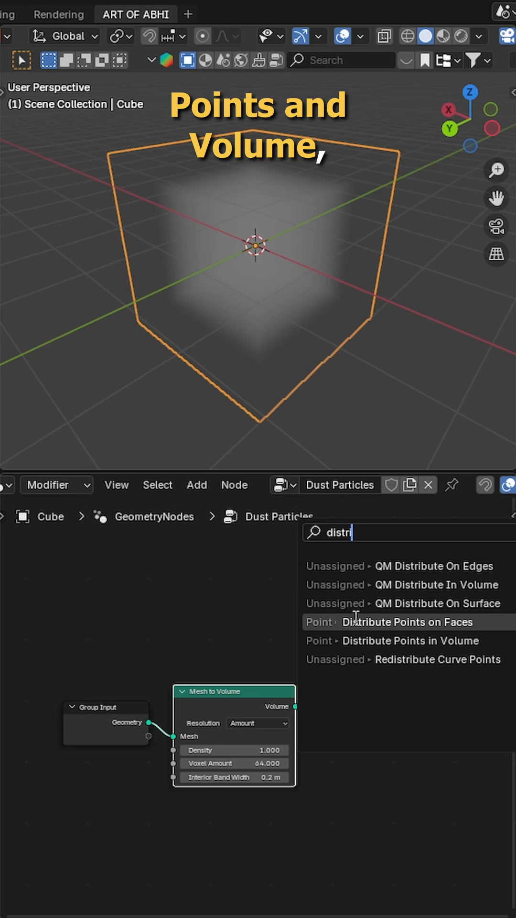
pyautogui.click(410, 641)
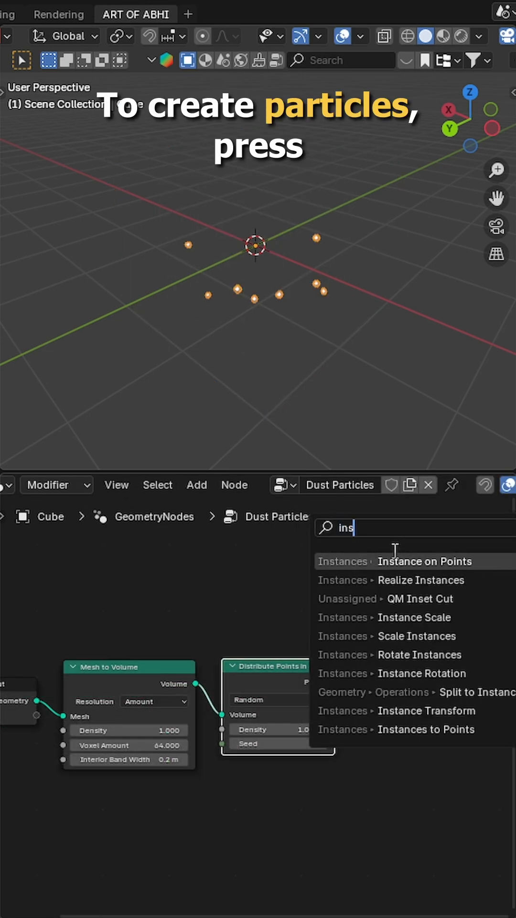
# Instance ico spheres on the points, drive their scale with Random Value, and set Density to 40.
pyautogui.click(416, 562)
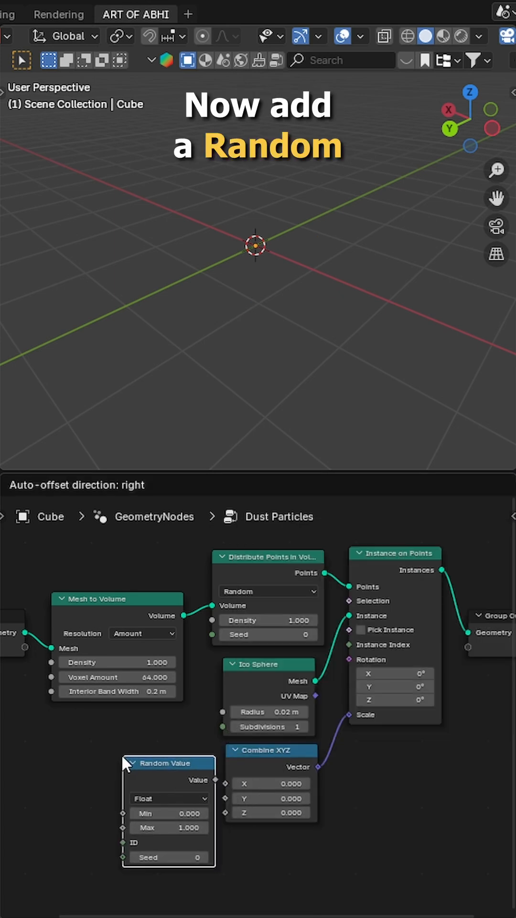
pyautogui.moveTo(216, 779); pyautogui.dragTo(225, 783)
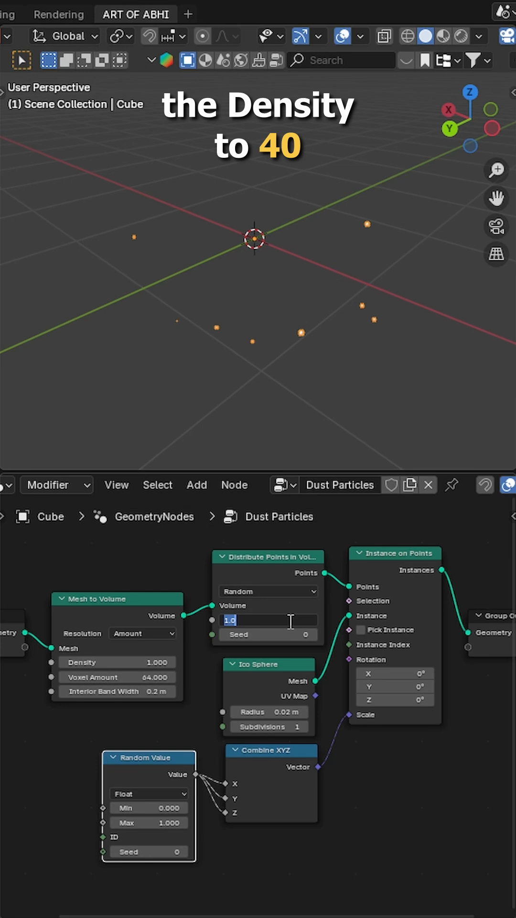
pyautogui.write('40')
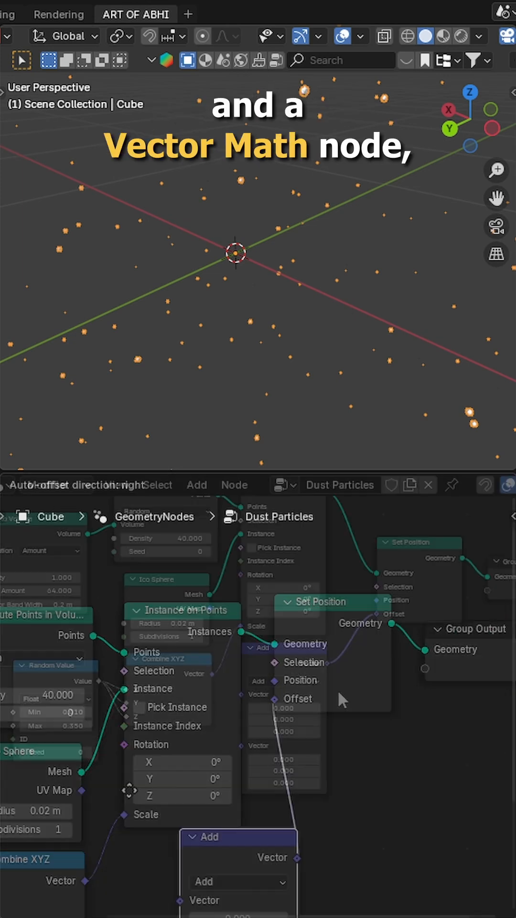
# Offset point positions with a Subtract 0.4 Vector Math node fed by a 4D Noise Texture.
pyautogui.write('0.4')
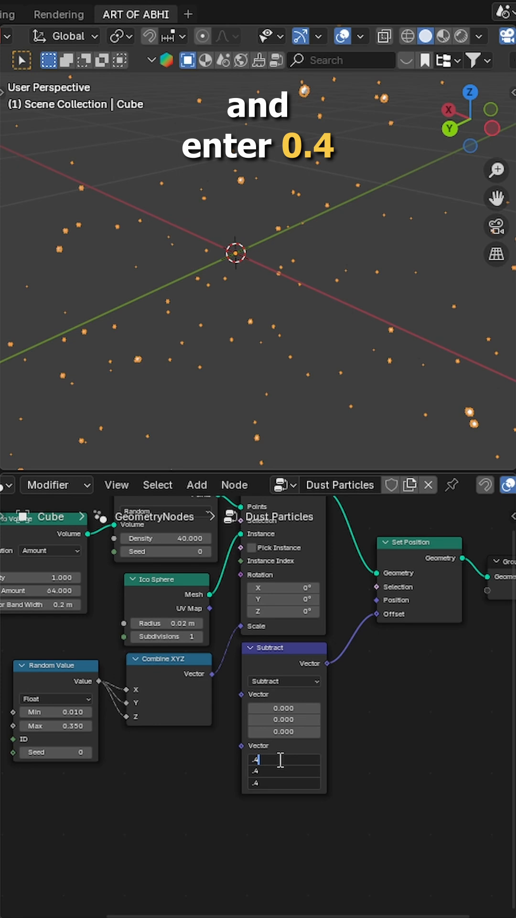
pyautogui.write('noise')
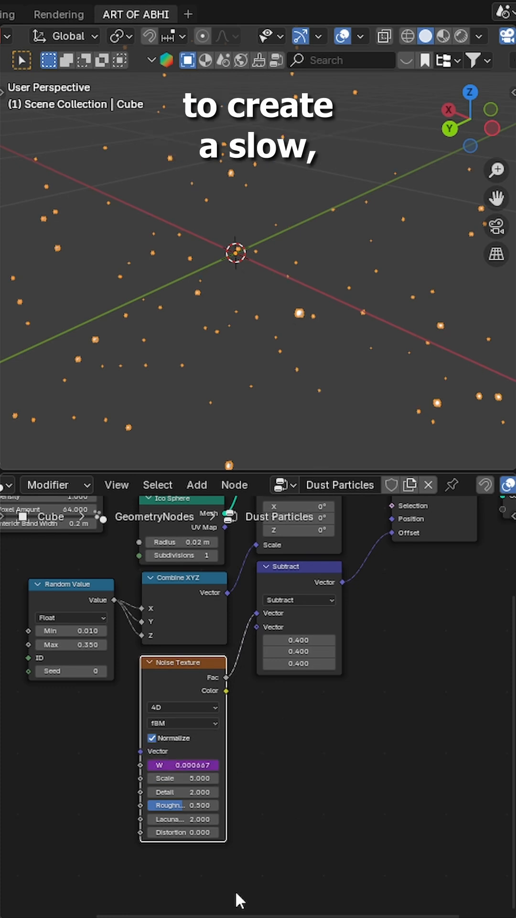
pyautogui.click(363, 826)
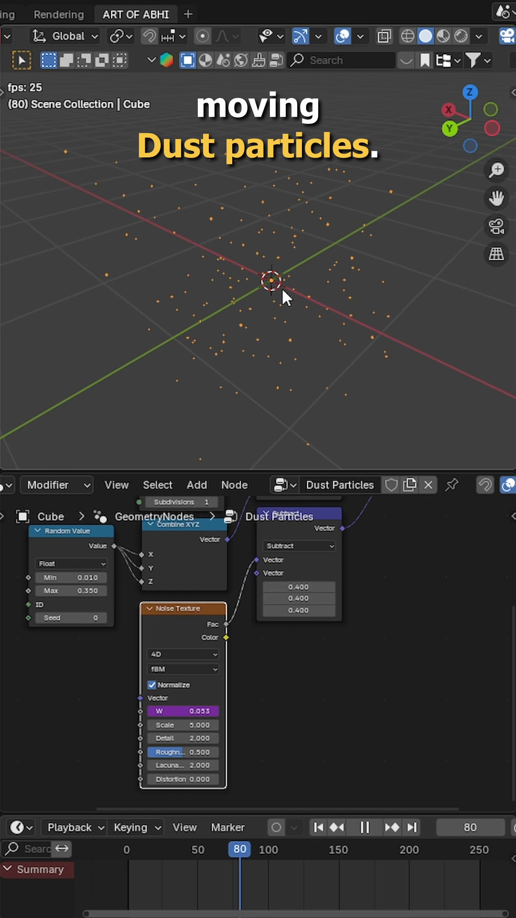
pyautogui.press('shift+a')
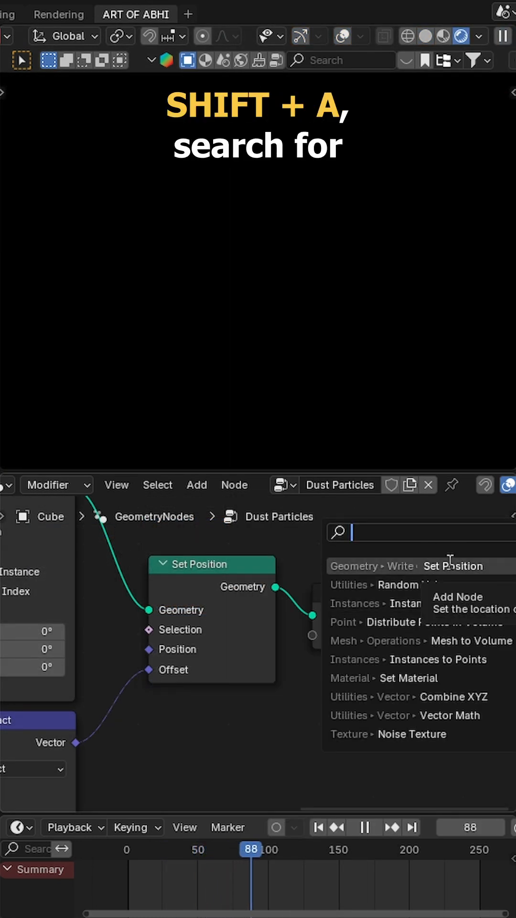
# Add a Set Material node with the Particles material and switch the area to the Shader Editor.
pyautogui.click(19, 484)
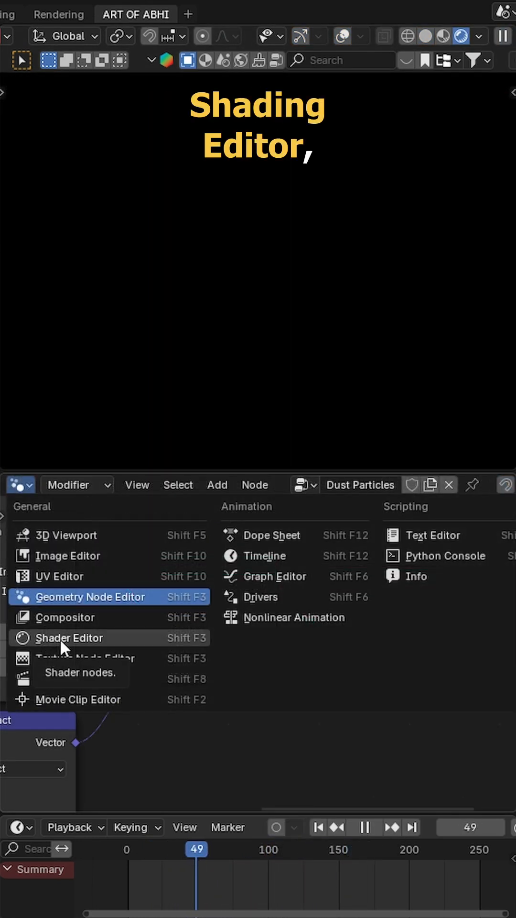
pyautogui.click(72, 637)
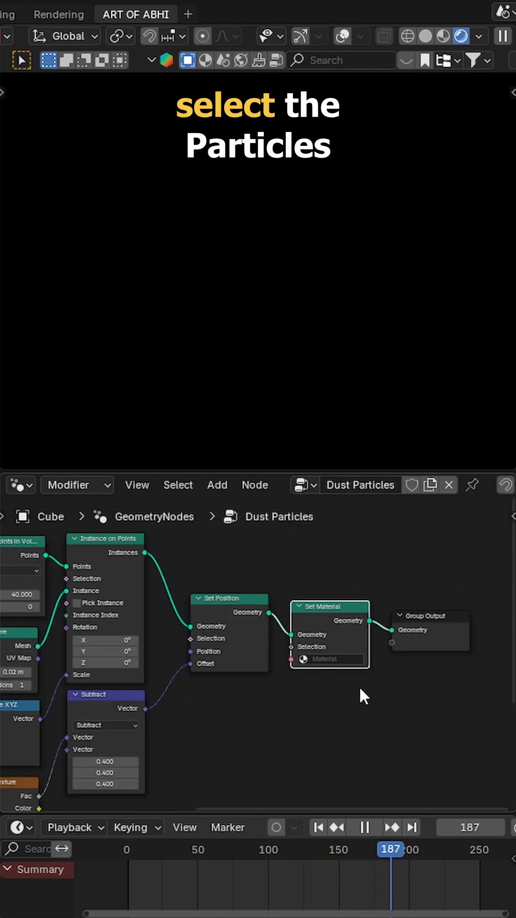
pyautogui.click(19, 484)
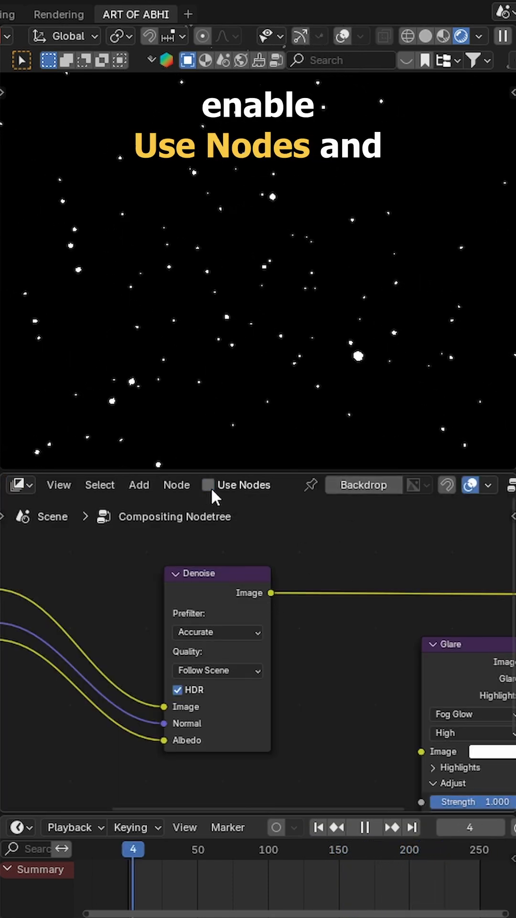
# Enable Use Nodes in the Compositor for the Denoise and Fog Glow Glare setup.
pyautogui.click(208, 485)
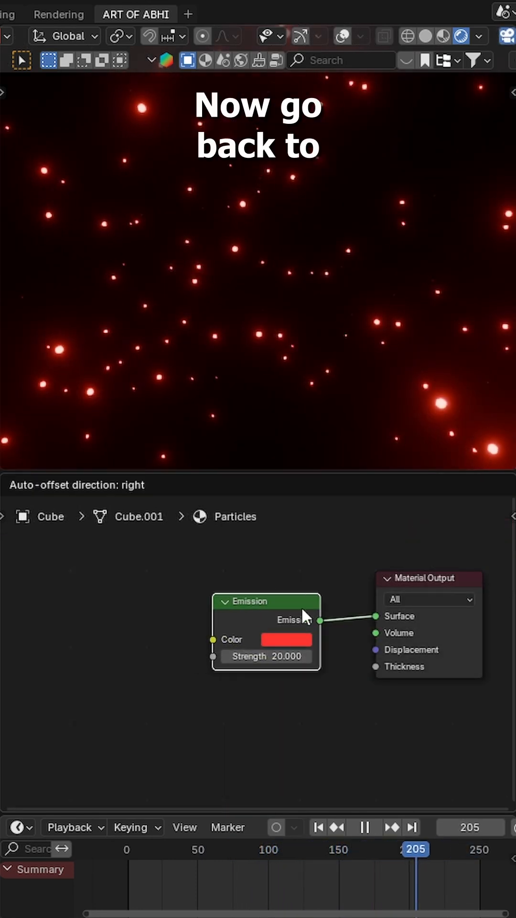
# Set the emission colour to blue and add an Object Info node for colour variation.
pyautogui.click(286, 638)
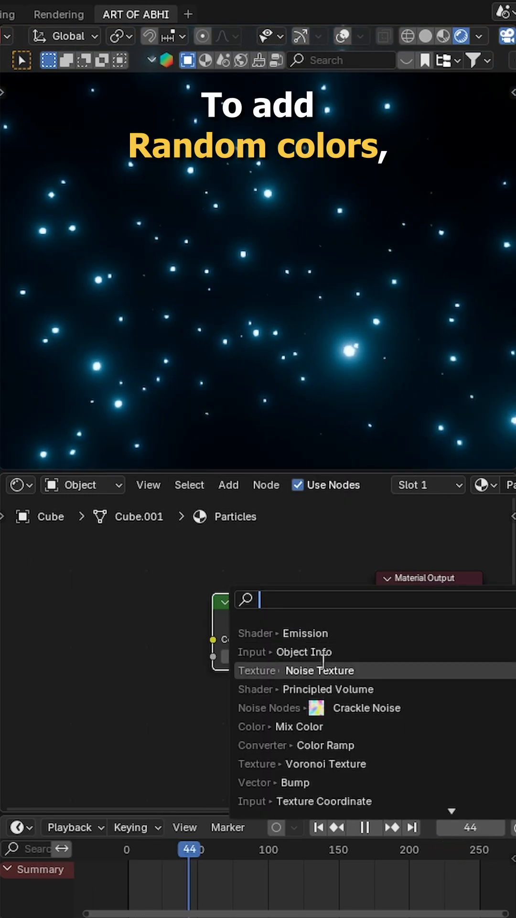
pyautogui.click(304, 651)
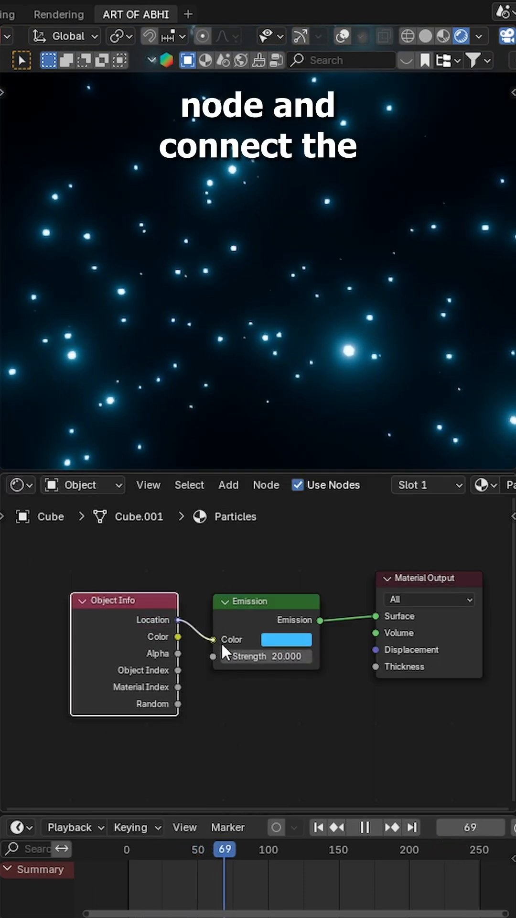